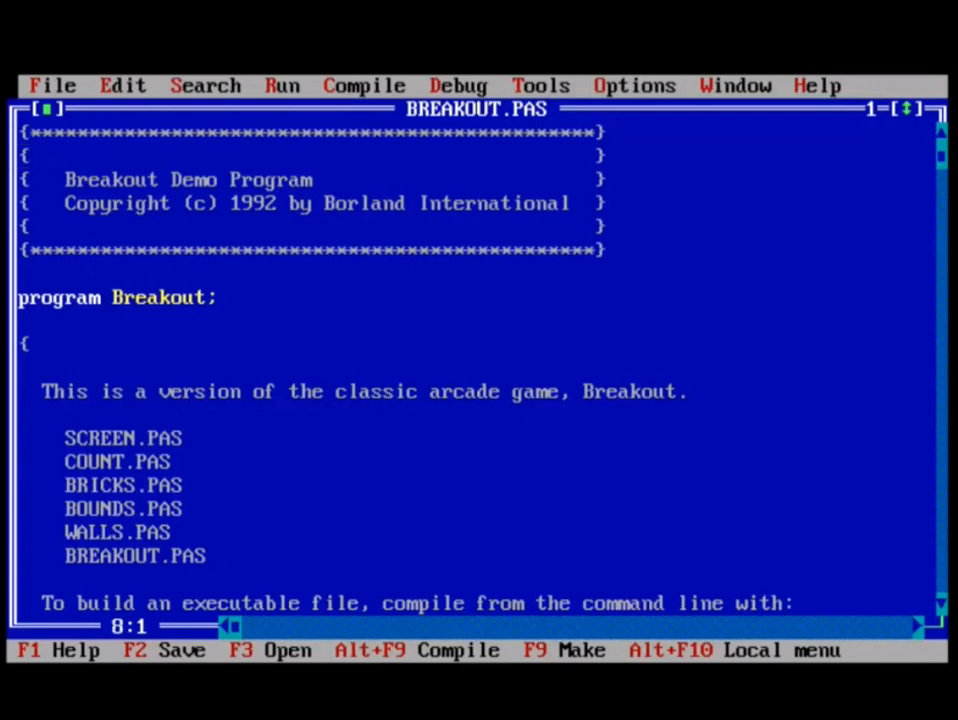
scroll("down", 3)
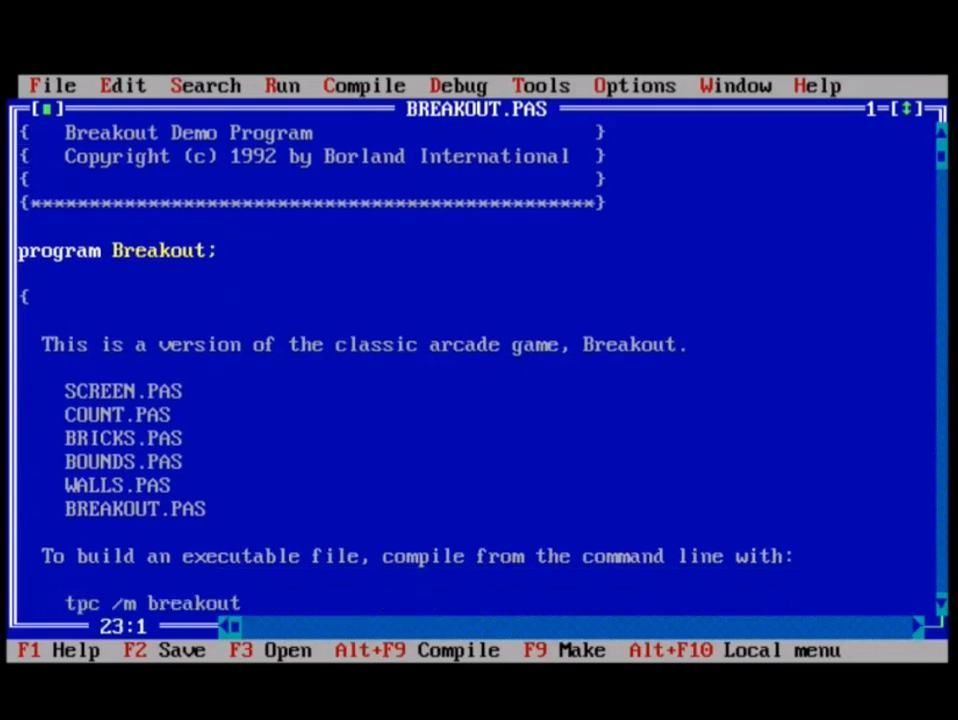